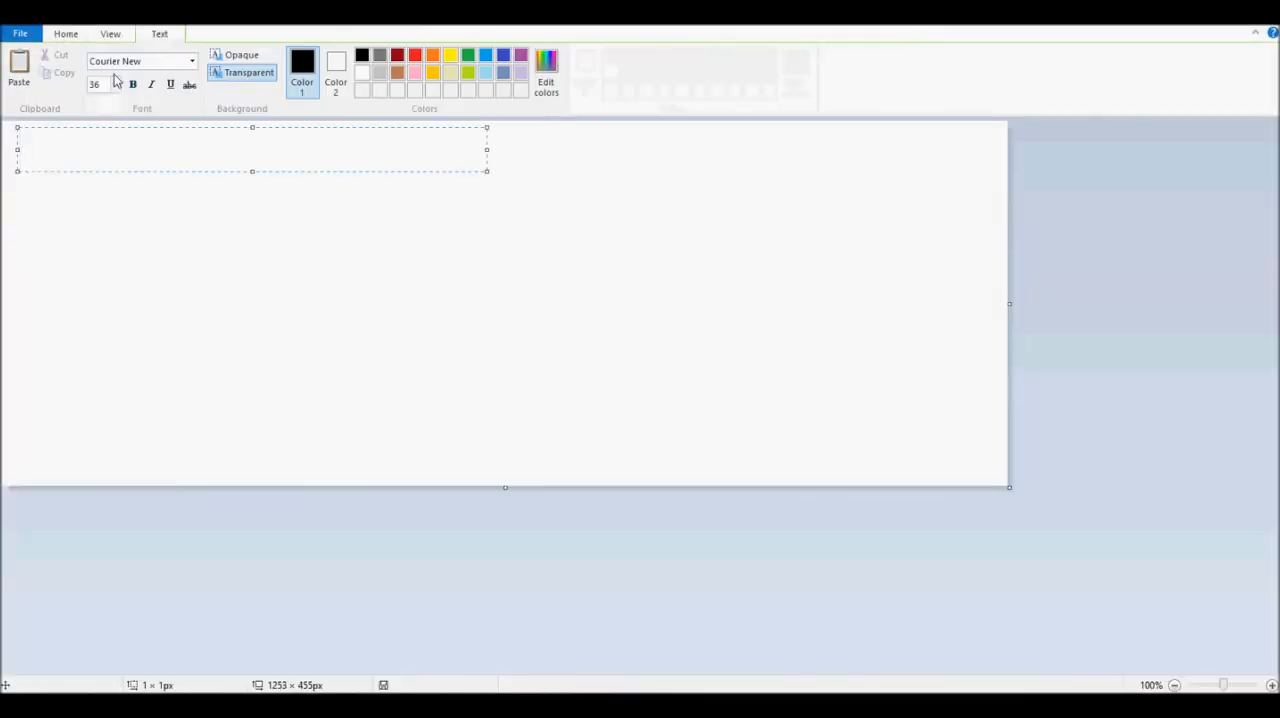
# Write the note 'I usually don't draw Alicorn OCs because I don't trust backstories and because usuall...'.
pyautogui.write("I usually don't draw Alicorn OCs because I don't trust backstories and because usually alicorn OCs are unliked within the MLP fandom, however, I may draw a few Alicorns. Such as my Broken Ruby character. She's not exactly an alicorn, her wings and horn are made up of holograms that she has created")
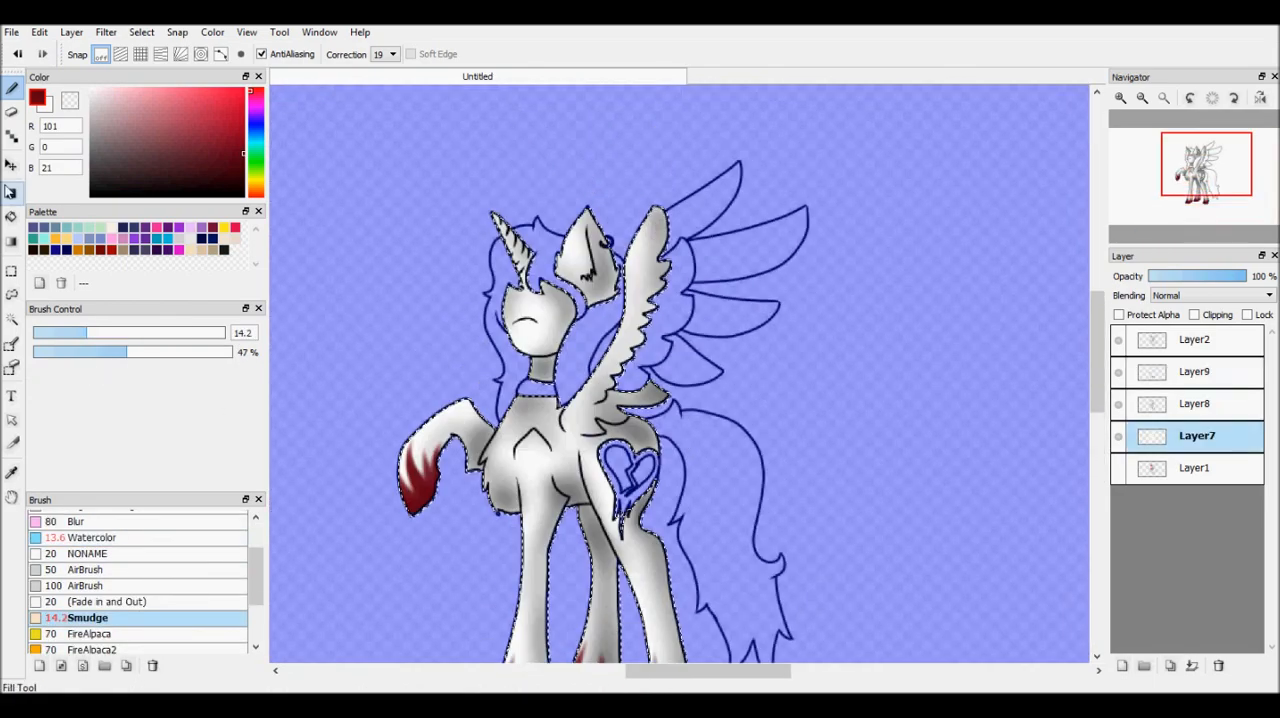
# Paint grey and white shading on the body with dark red on the raised front hoof.
pyautogui.click(1196, 404)
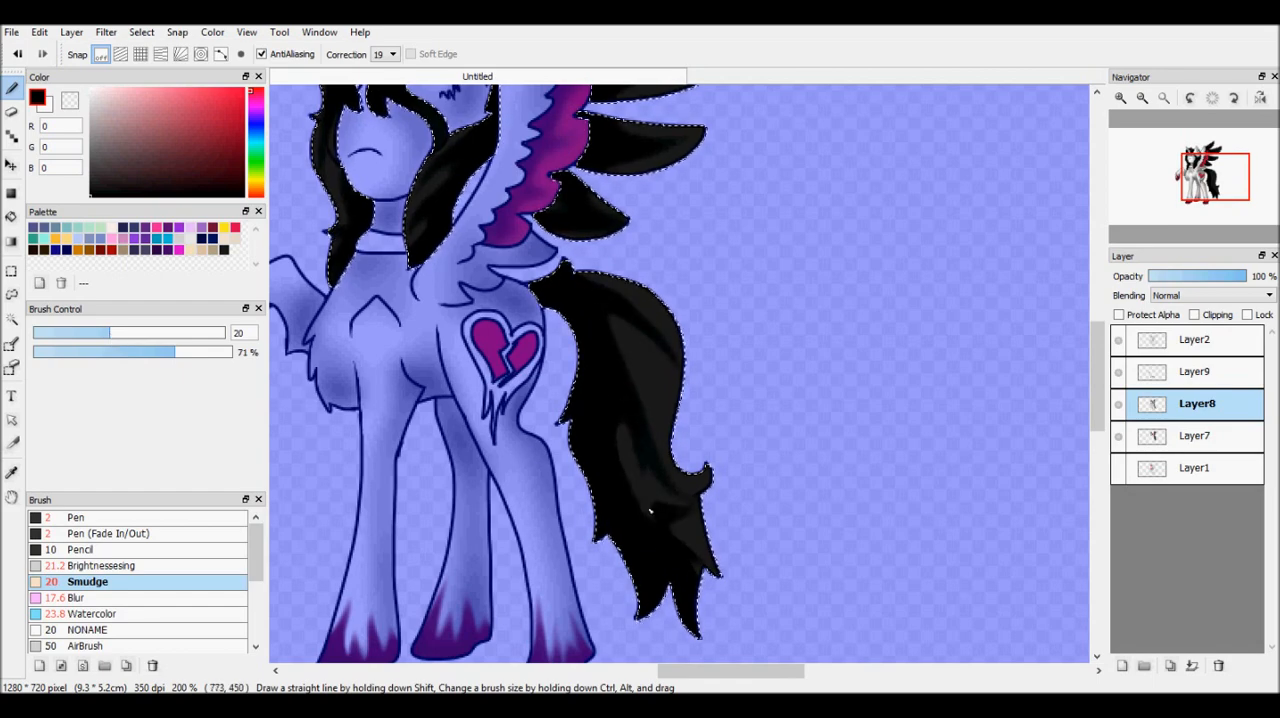
# Paint the mane and tail black with red outer edges and blend magenta onto the wing.
pyautogui.click(76, 596)
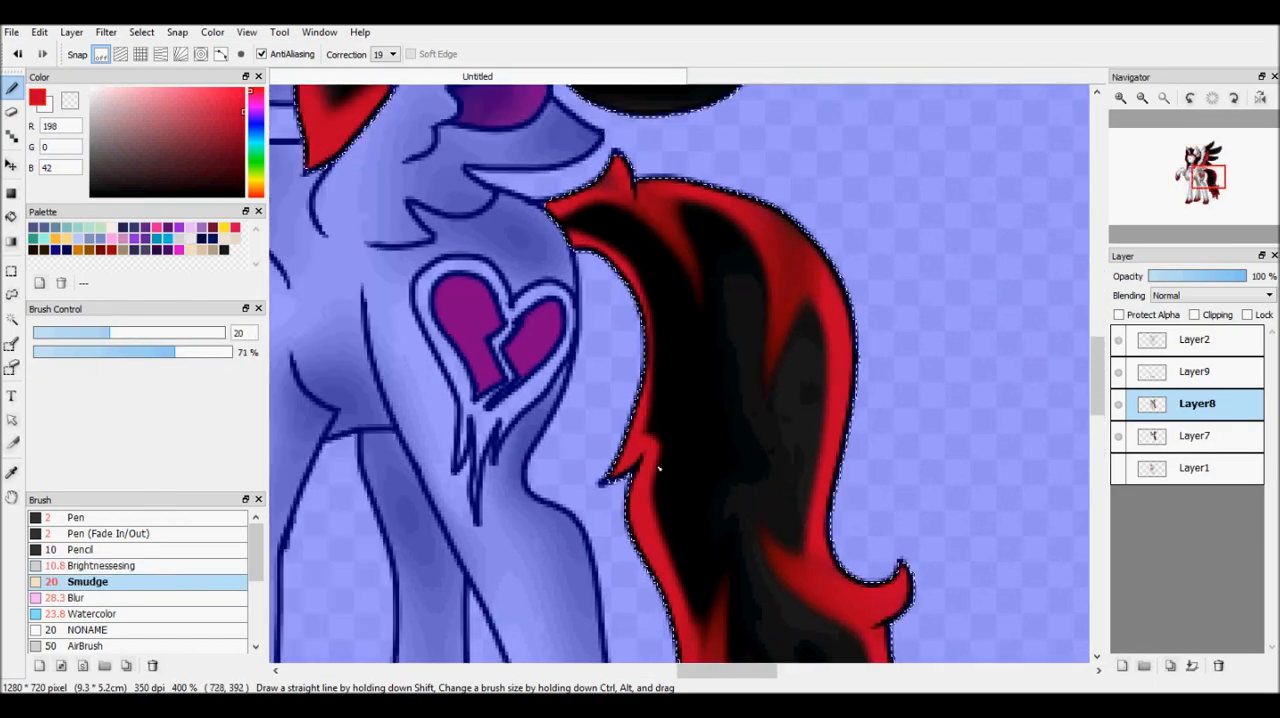
pyautogui.click(76, 596)
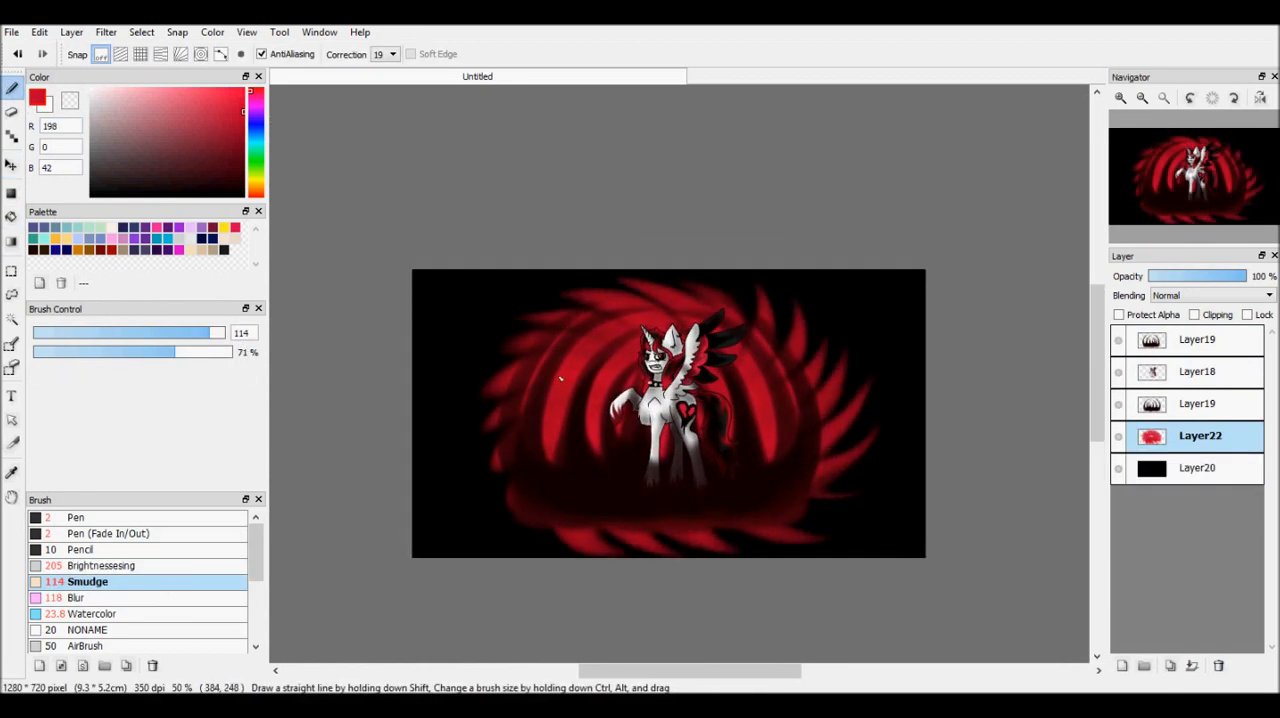
# Add a black fill and a large red swirl behind the pony layers via the Layer menu.
pyautogui.click(72, 32)
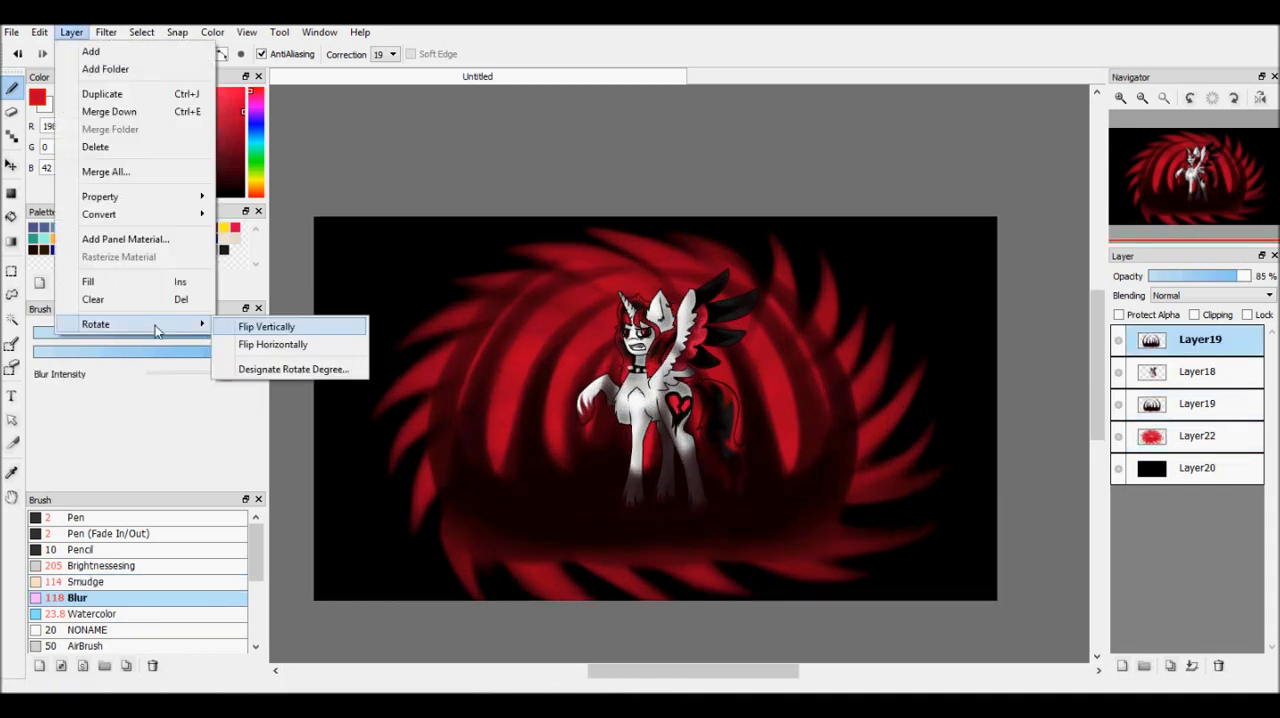